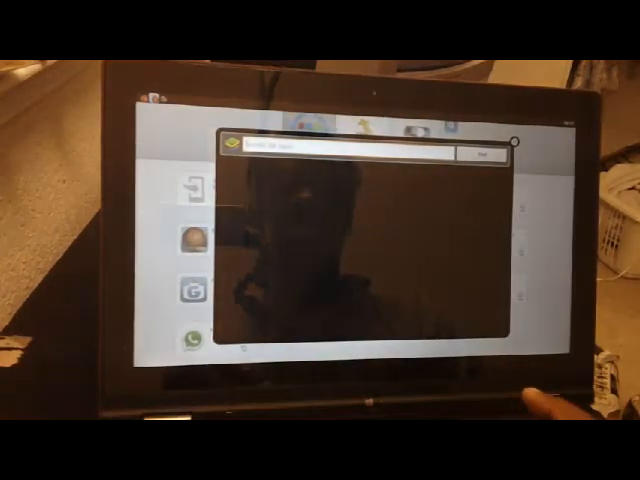
Search the BlueStacks apps for "pulse"
text(pulse)
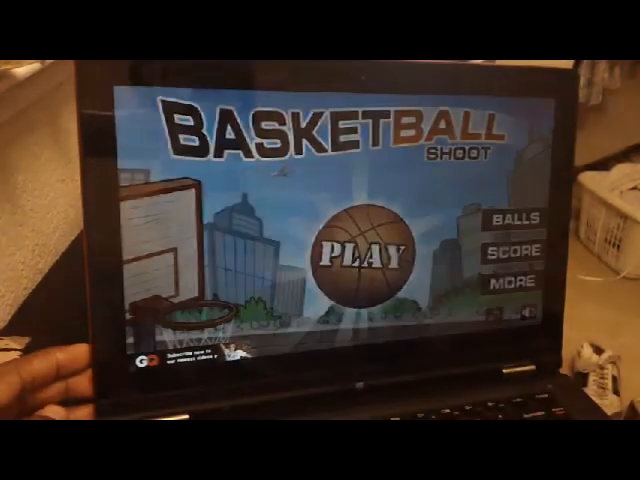
Start a new Basketball Shoot round, skip the help screen, and take the first shot
click(362, 258)
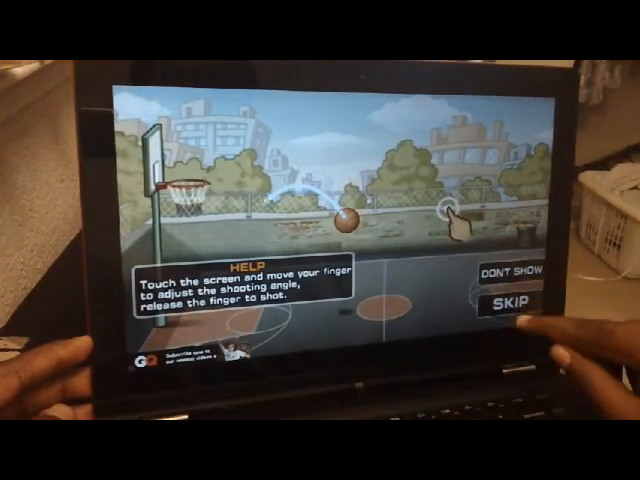
click(515, 305)
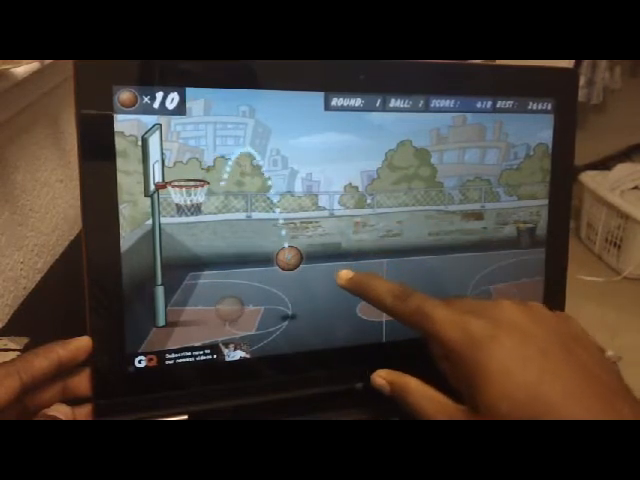
click(350, 280)
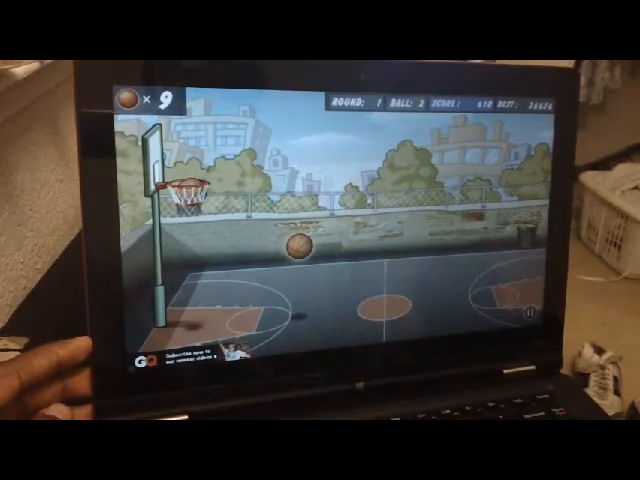